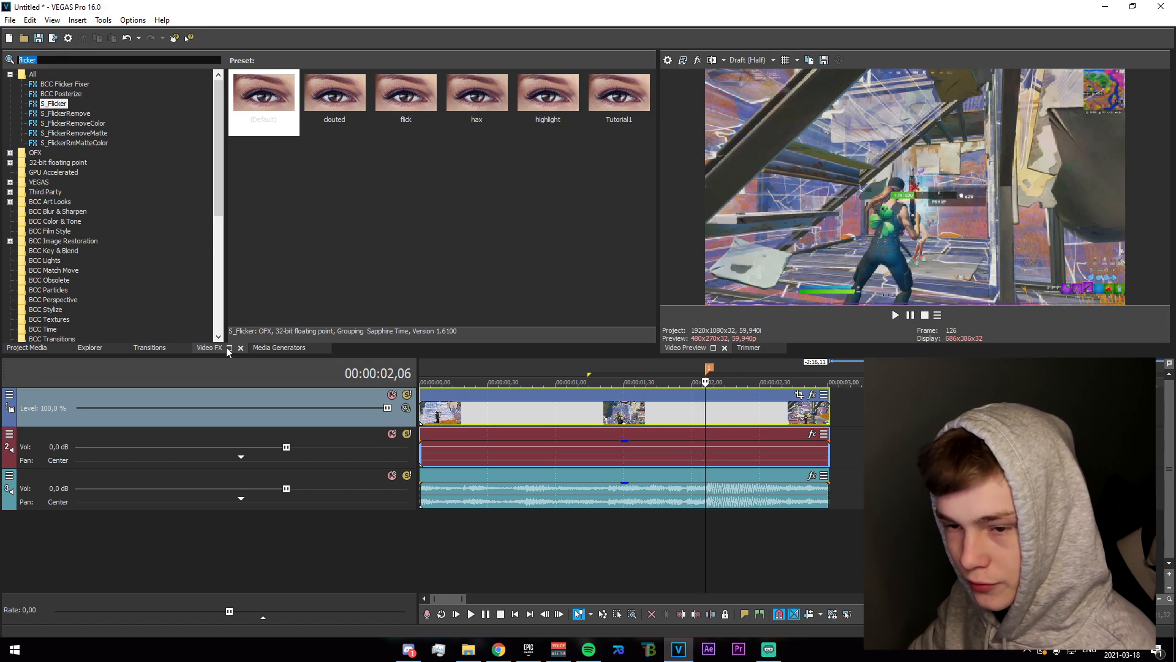
# Find TwixtorPRO in Video FX and apply it to the Fortnite clip
pyautogui.write('twixtor')
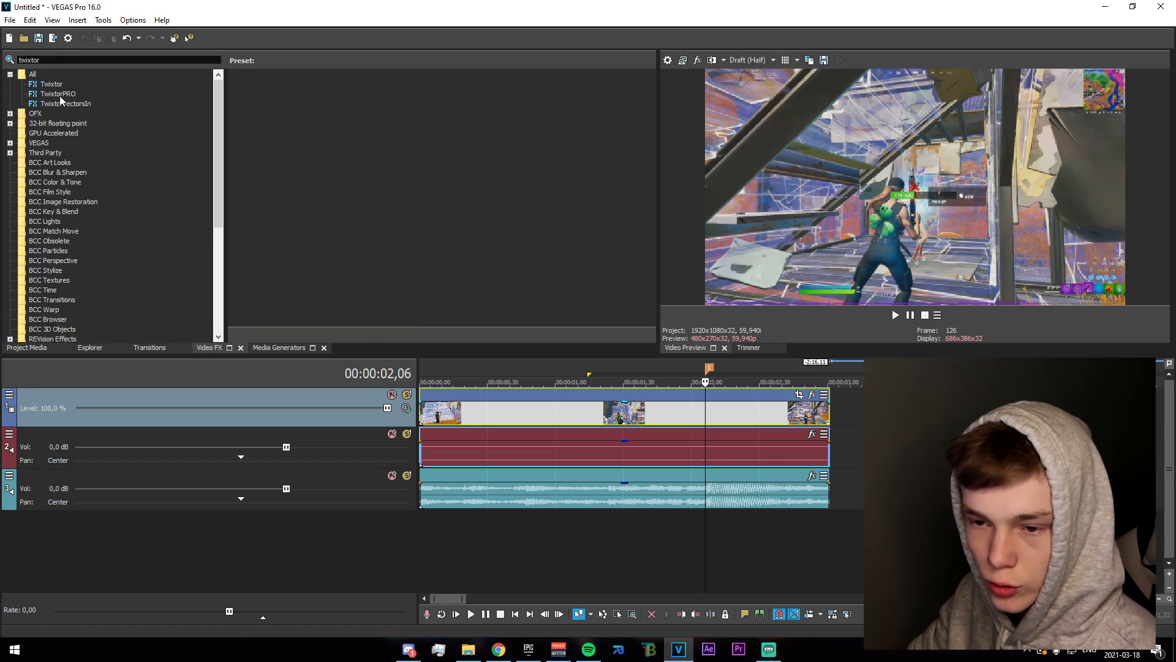
pyautogui.doubleClick(57, 93)
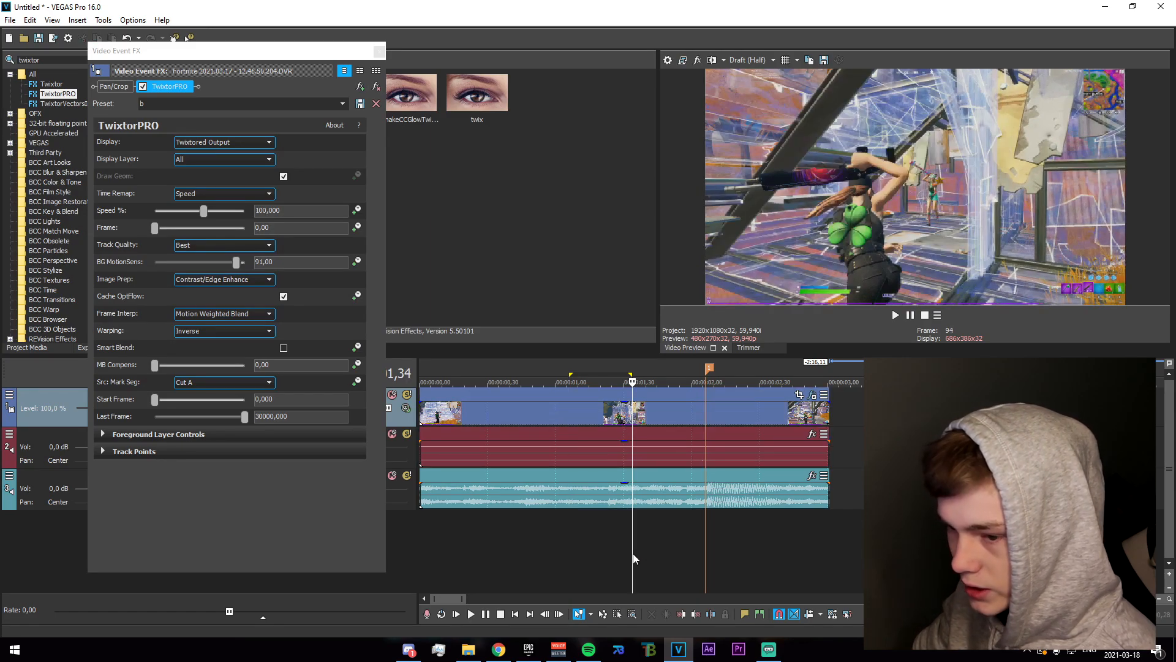
# Keyframe Twixtor Speed % to 50 at the point where the slowdown begins
pyautogui.click(357, 210)
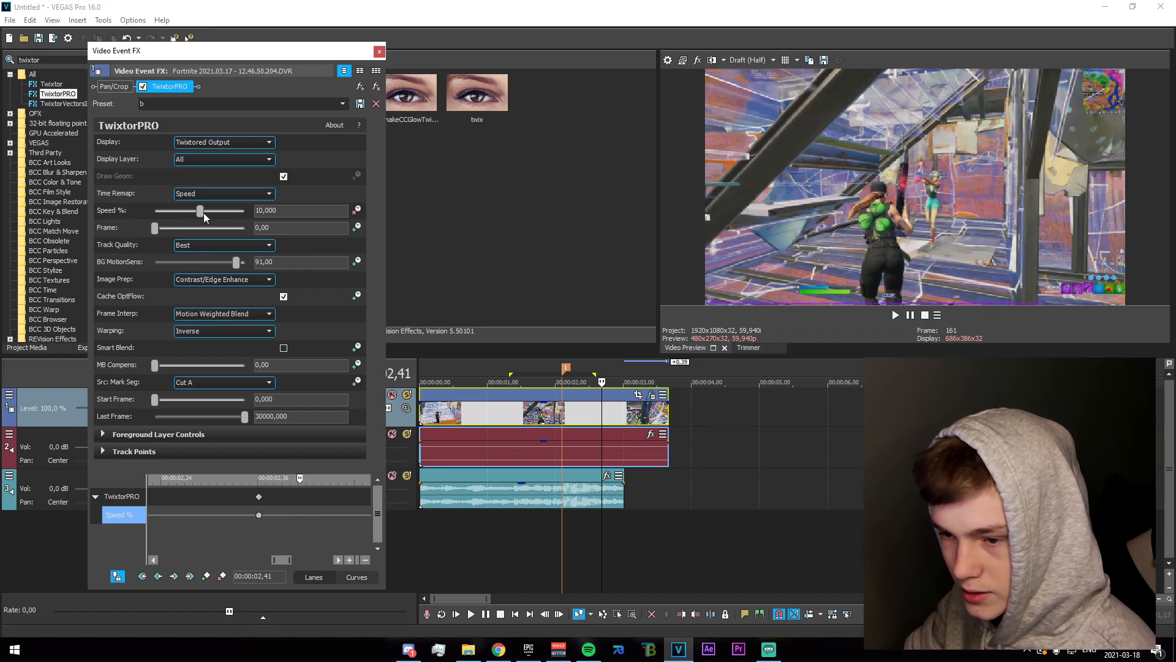
pyautogui.moveTo(199, 211); pyautogui.dragTo(216, 210)
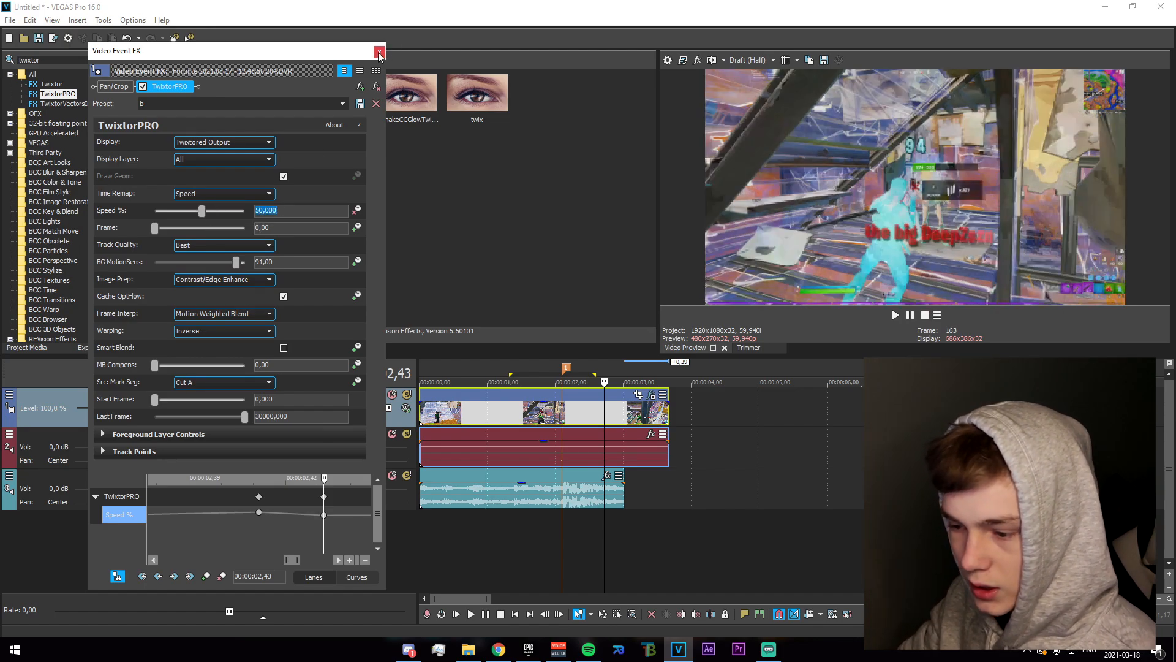
# Close the Twixtor settings, add audio tracks with SFX under the split audio, and go to File for rendering
pyautogui.click(380, 50)
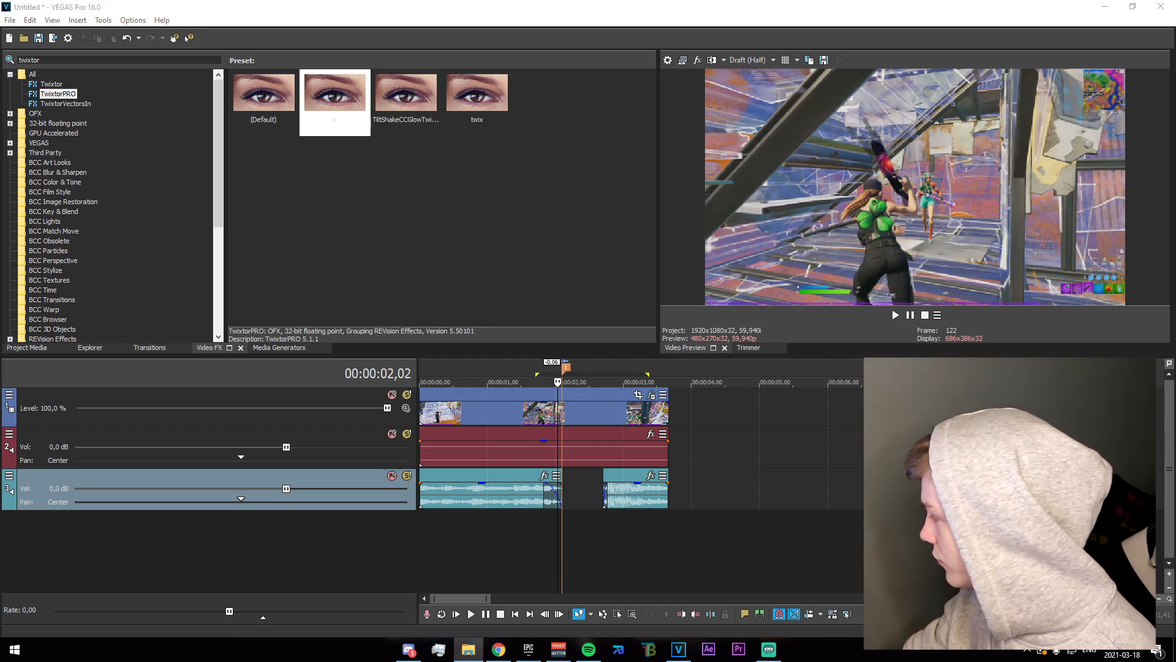
pyautogui.rightClick(570, 533)
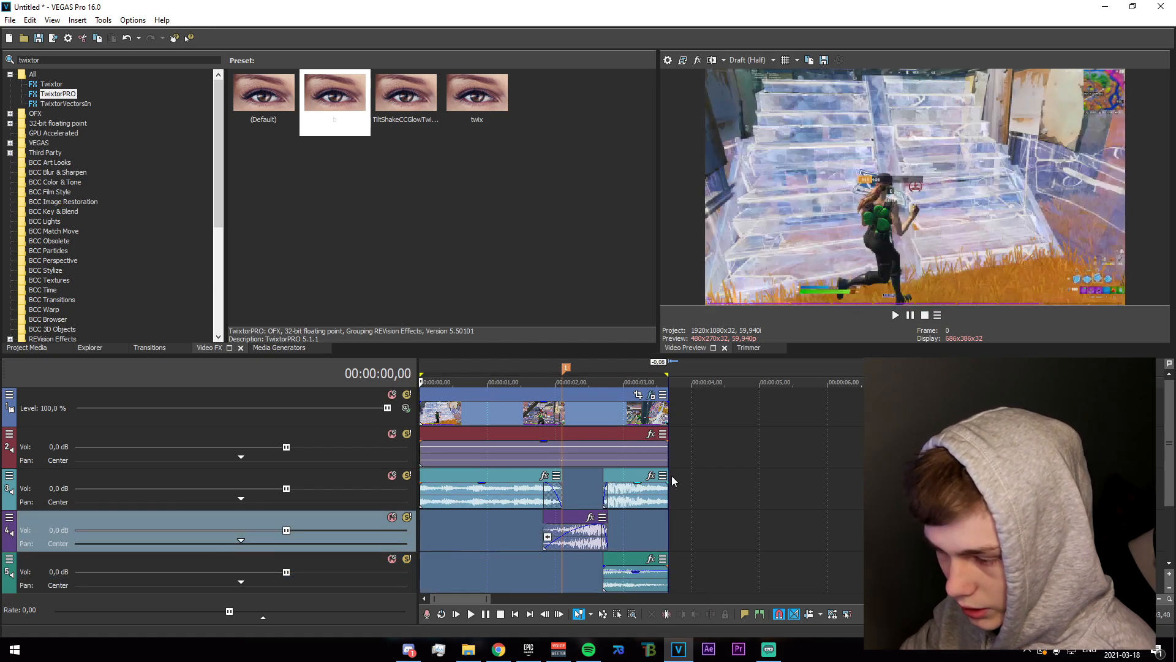
pyautogui.click(9, 19)
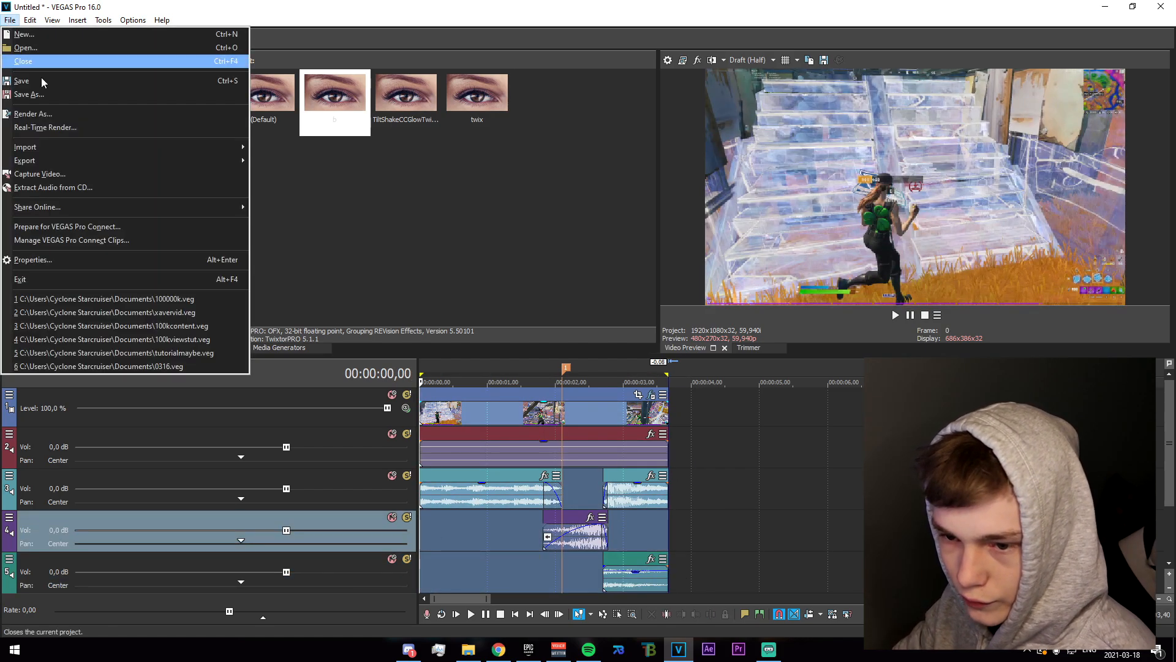
# Render the project as MAGIX AVC/AAC MP4, Internet HD 1080p 59.94 fps
pyautogui.click(33, 113)
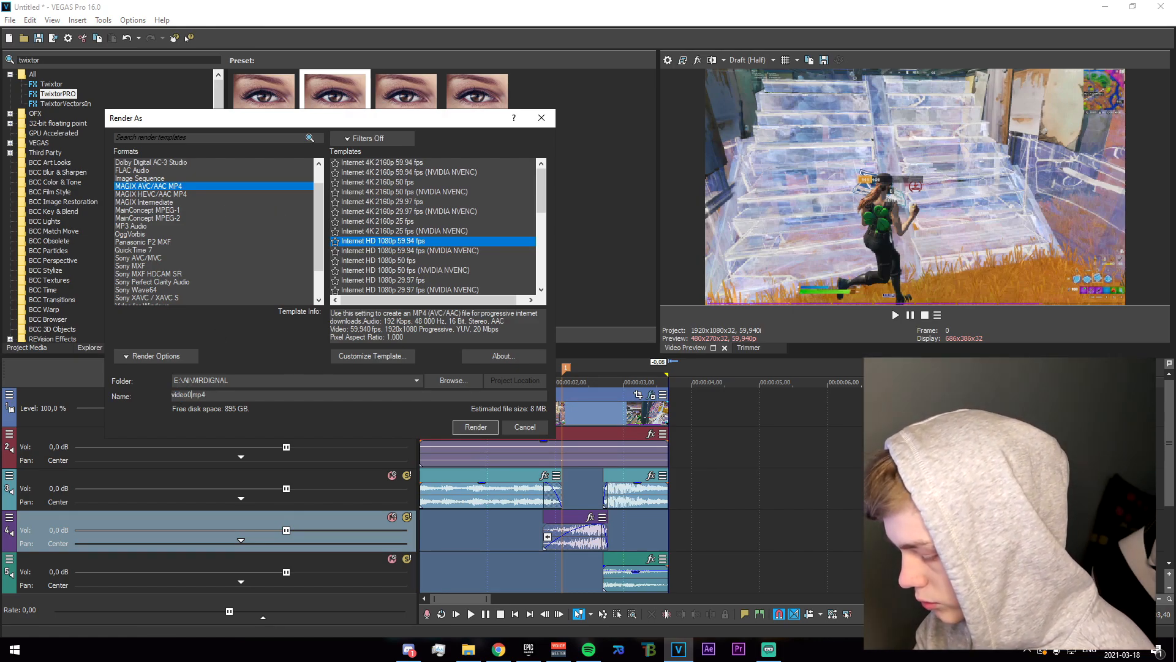
pyautogui.click(475, 426)
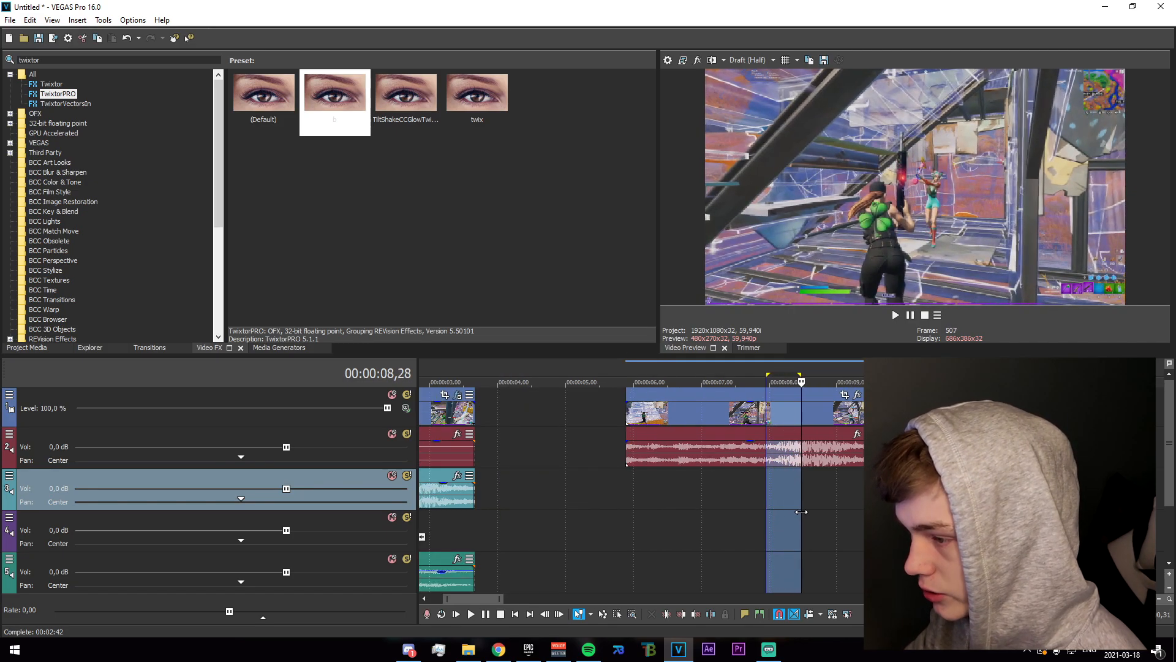
# Mark a time selection around the impact moment in the re-imported clip
pyautogui.moveTo(800, 512); pyautogui.dragTo(808, 512)
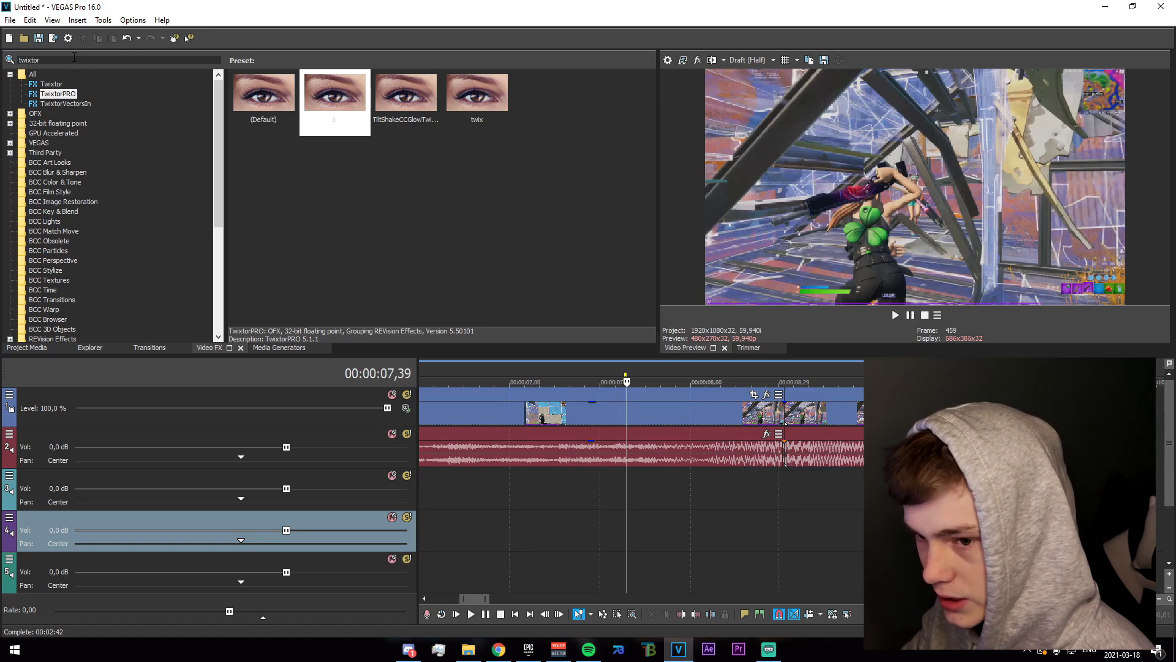
# Find S_BlurMoCurves in Video FX and apply it to the impact piece
pyautogui.write('blurmocur')
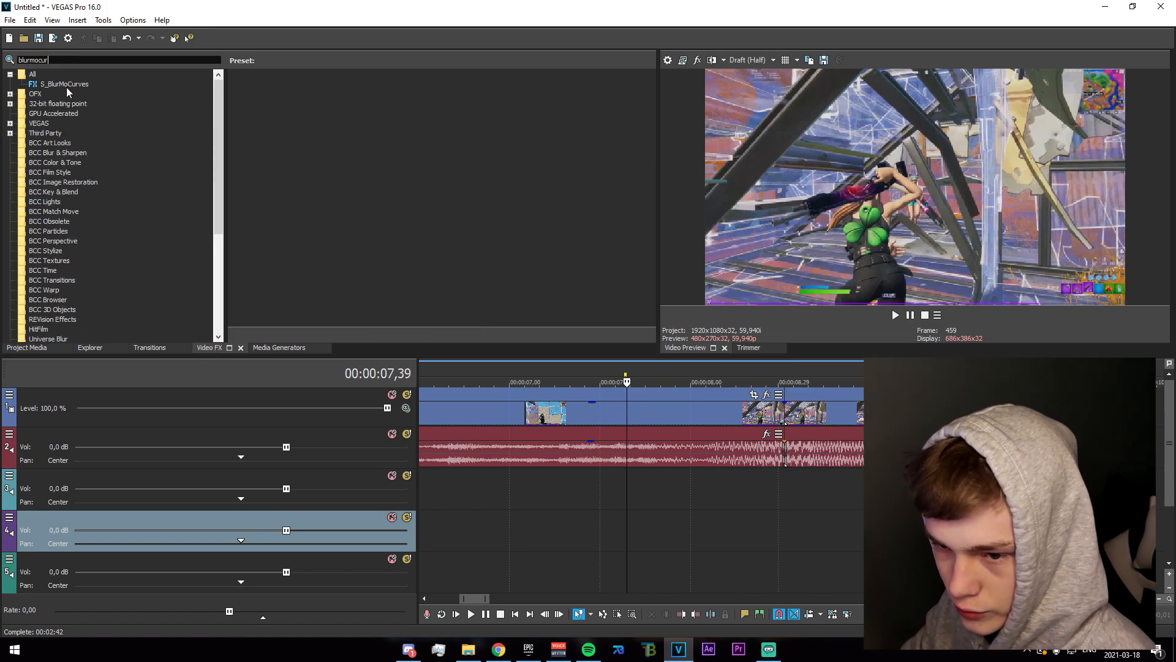
pyautogui.click(64, 84)
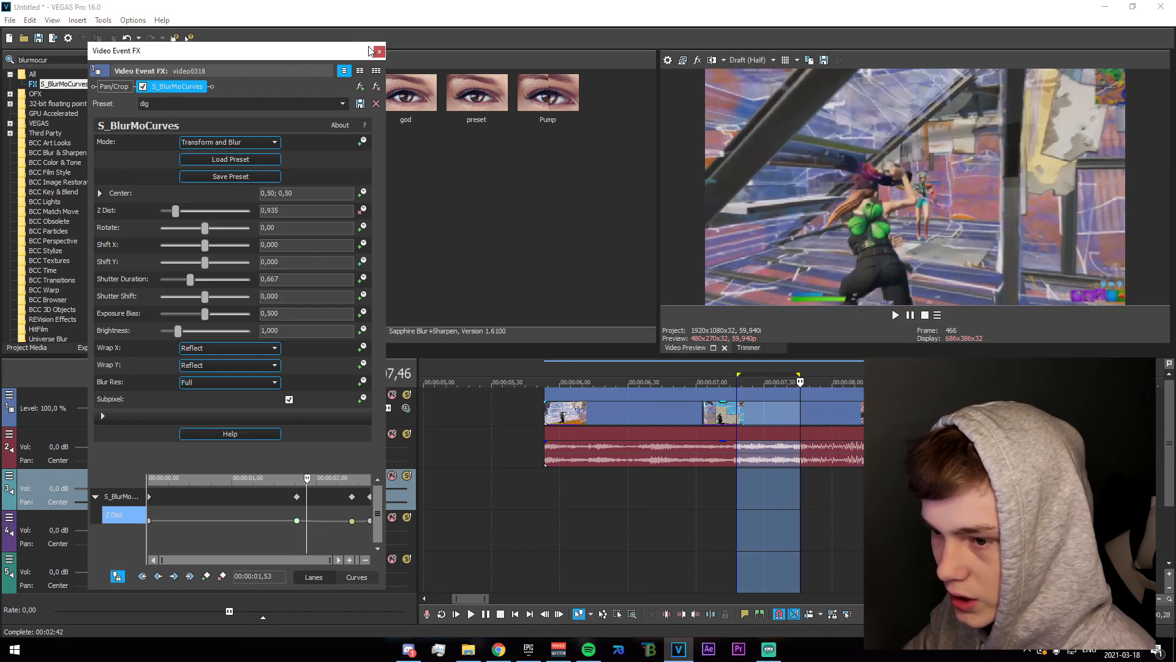
# Close the blur settings and apply S_Shake with the YShake preset to the impact piece
pyautogui.click(378, 52)
pyautogui.write('yshake')
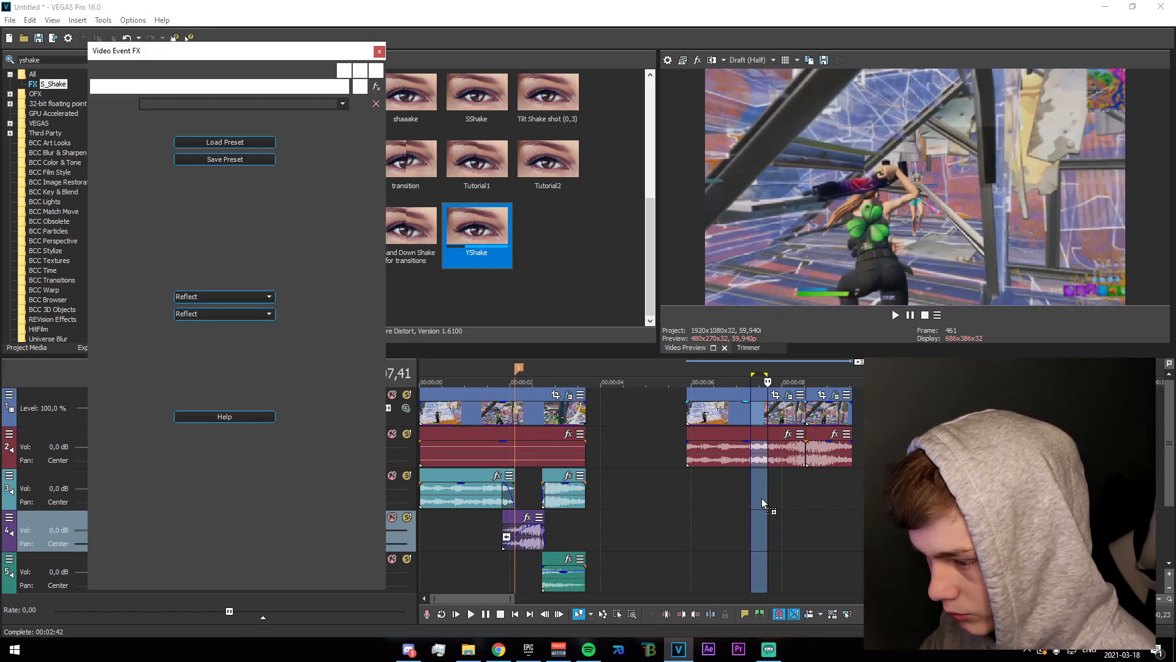
pyautogui.doubleClick(477, 225)
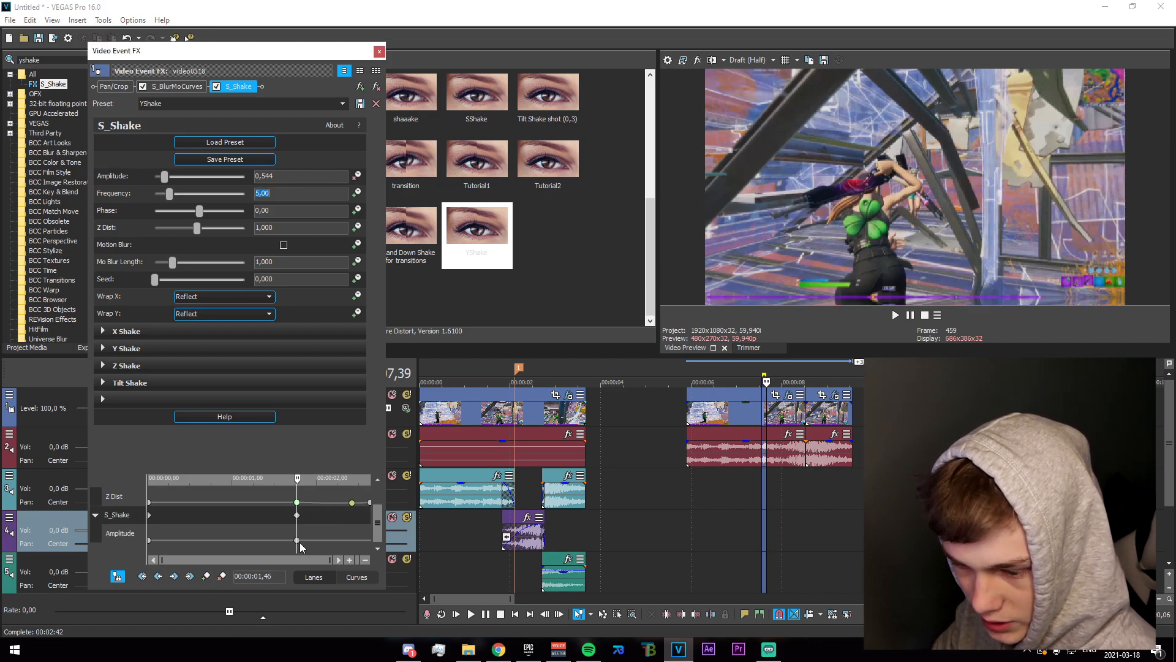
# Keyframe the shake Amplitude from 0 at the start up to about 0.54 at the hit
pyautogui.moveTo(163, 175); pyautogui.dragTo(156, 176)
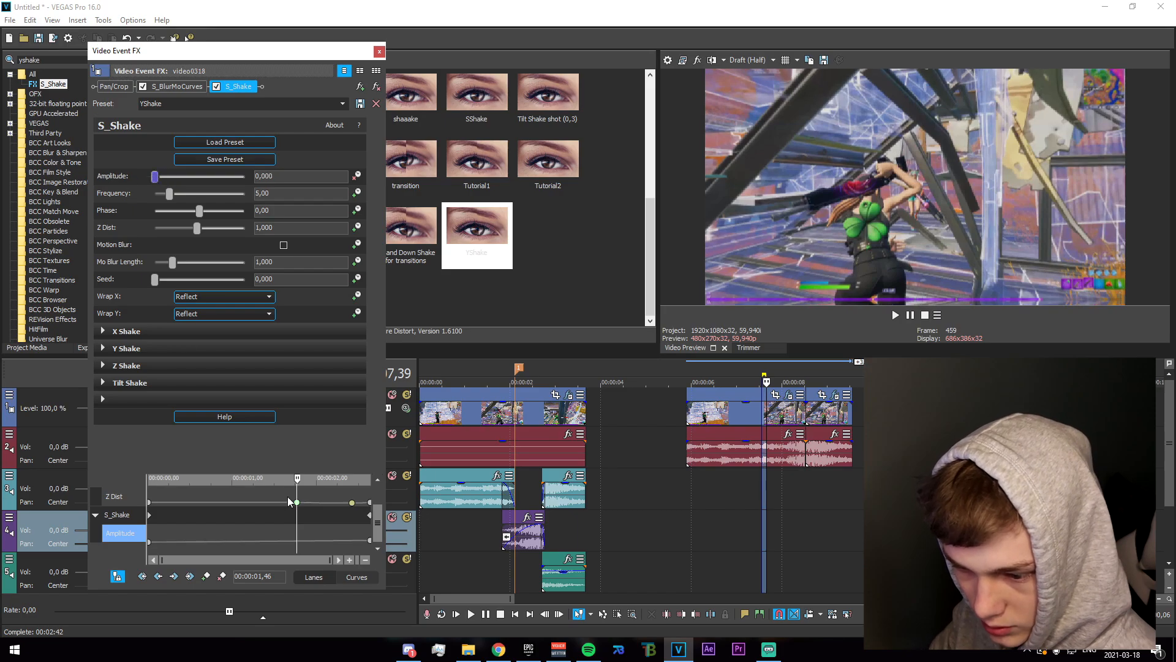
pyautogui.moveTo(155, 175); pyautogui.dragTo(165, 175)
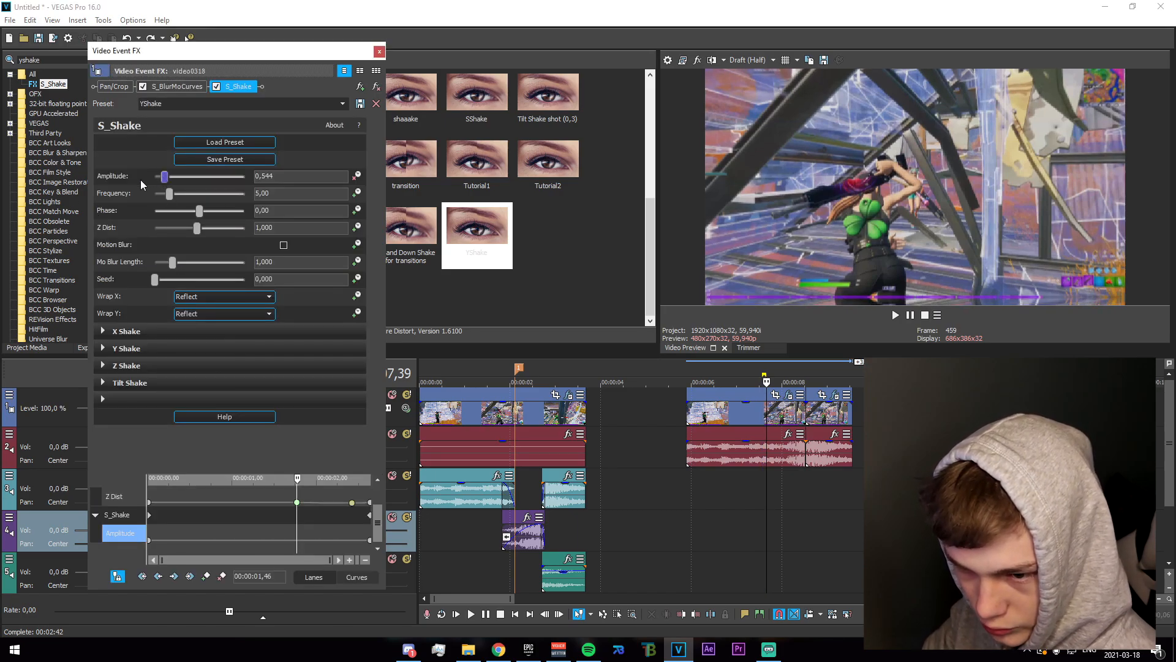
pyautogui.moveTo(166, 176); pyautogui.dragTo(155, 175)
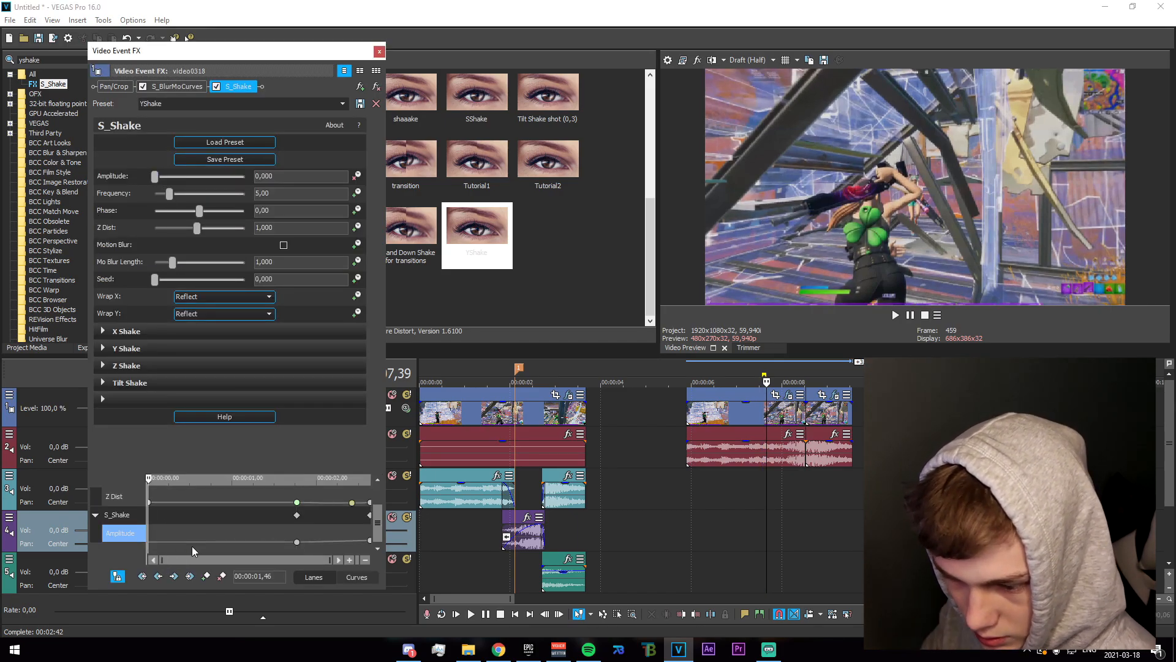